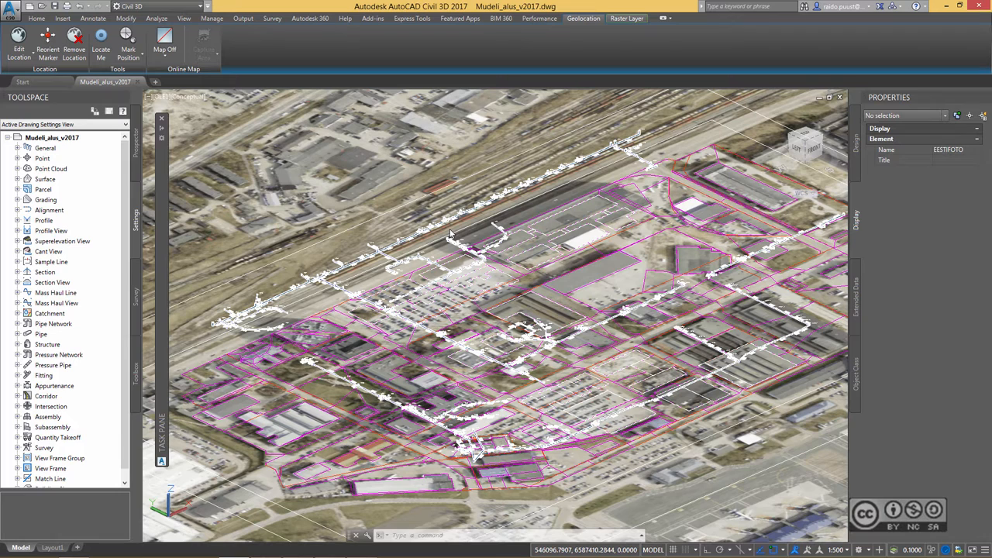
mouse_move(359, 154)
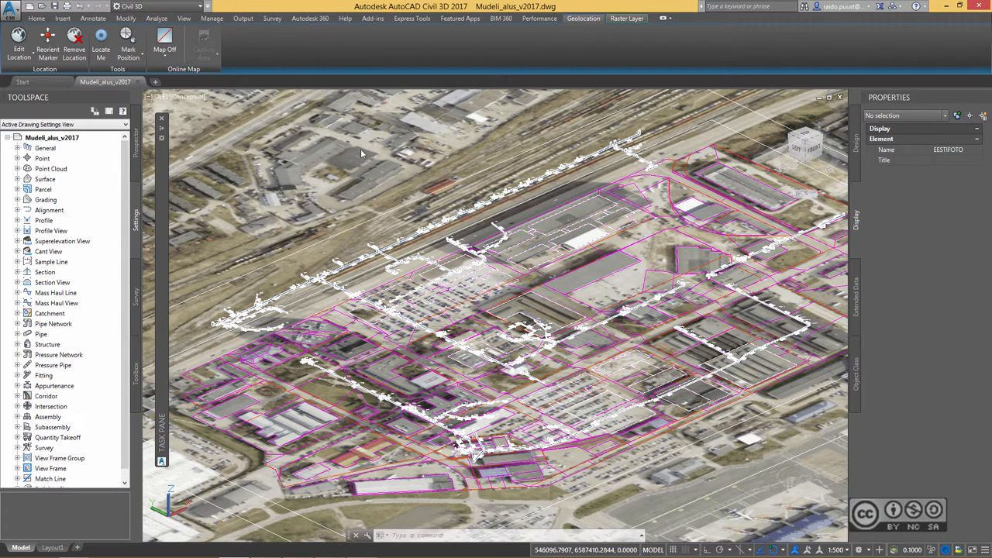
mouse_move(317, 199)
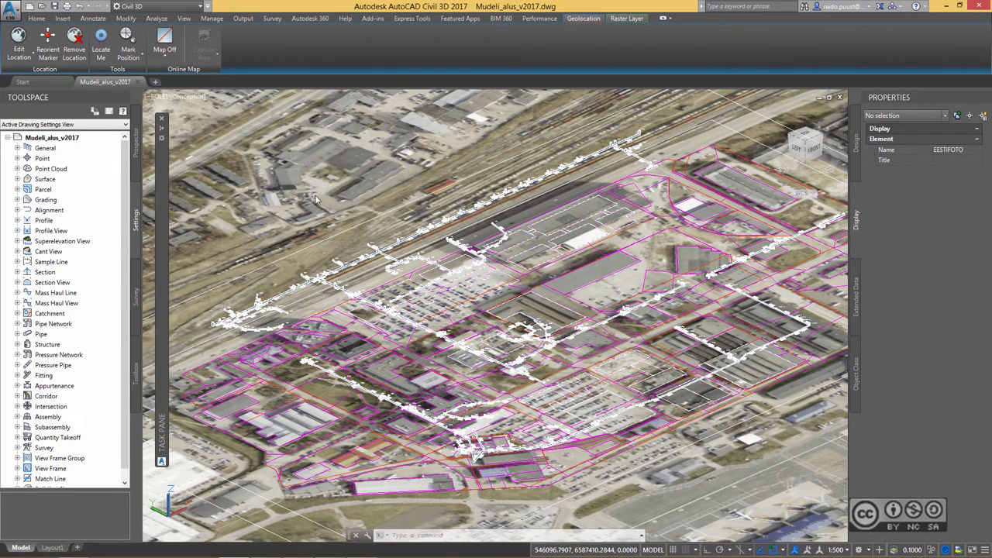
mouse_move(328, 211)
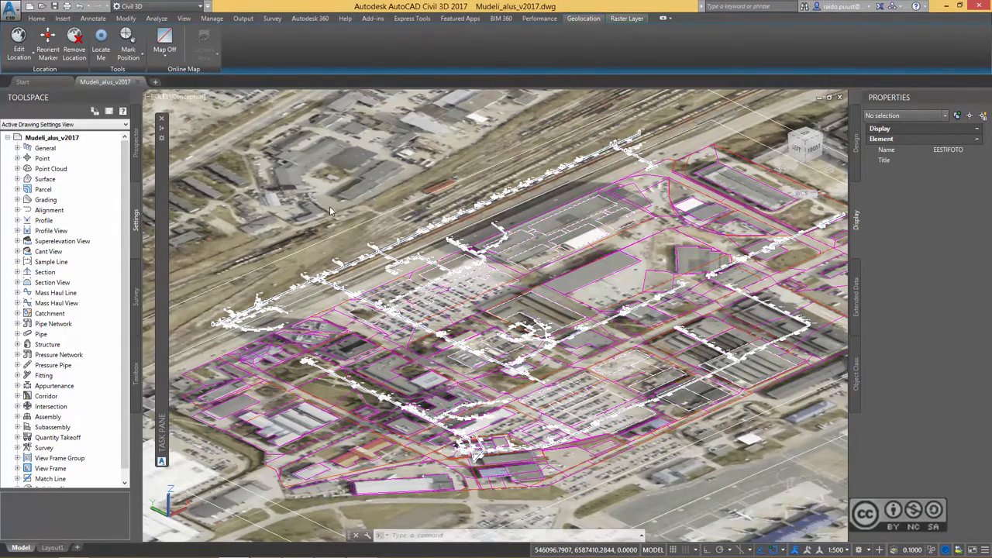
mouse_move(163, 209)
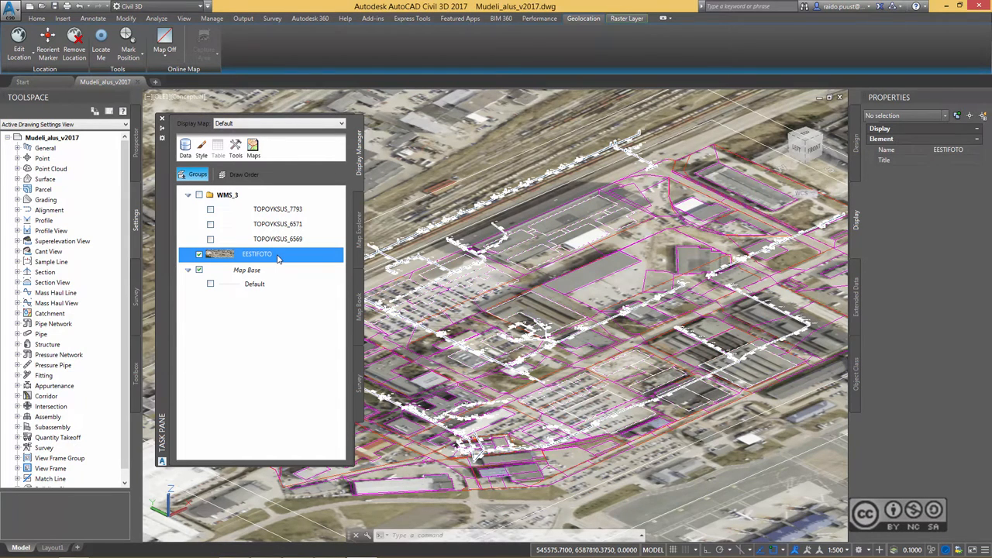
mouse_move(267, 257)
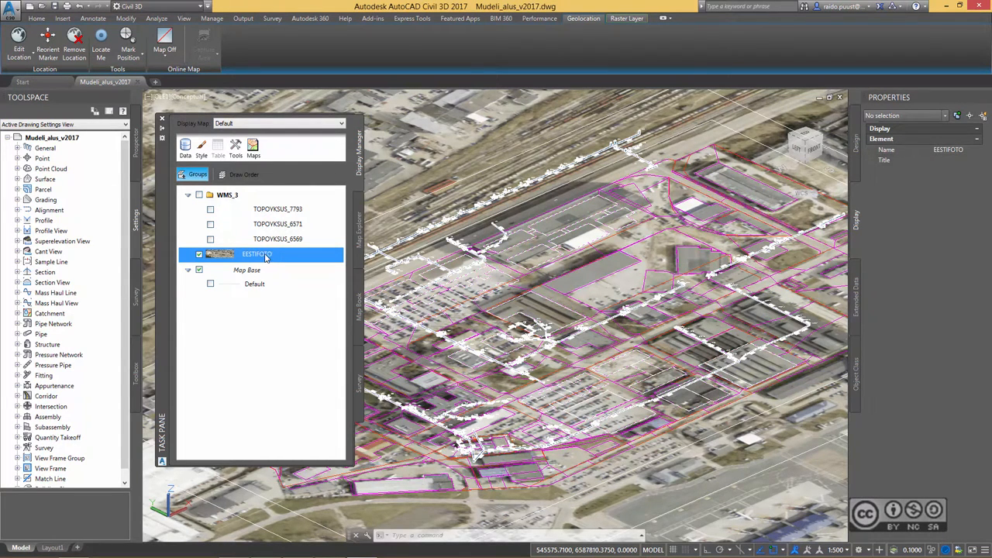
Show the layer actions for the ESTFOTO imagery layer in the Display Manager
right_click(257, 254)
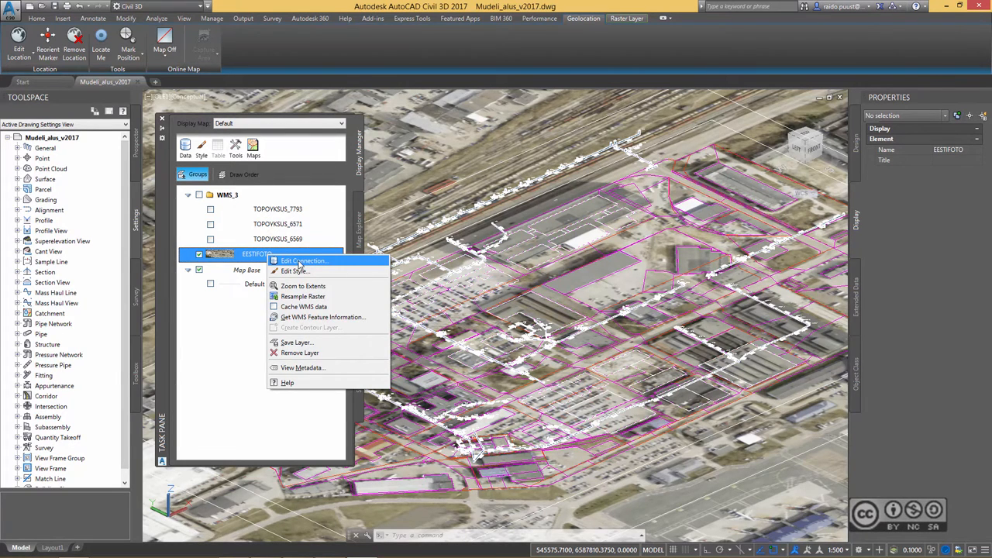
Edit the ESTFOTO layer's connection to list the WMS_1 service layers in Data Connect
left_click(304, 260)
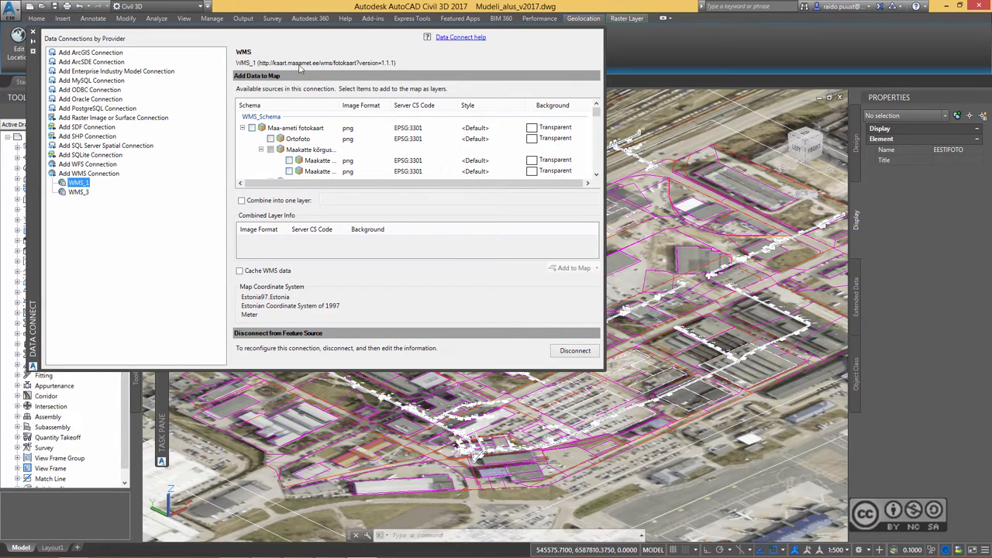
mouse_move(375, 71)
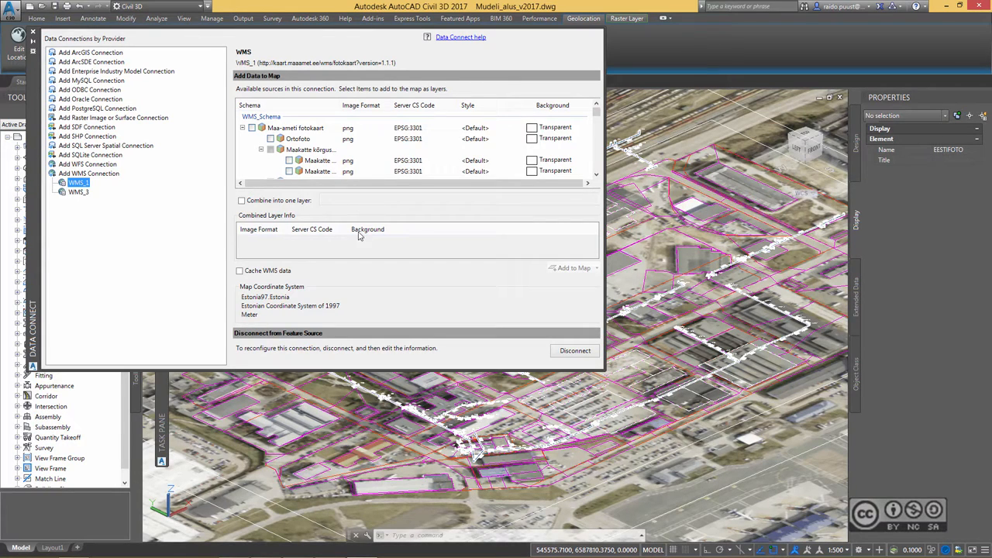
mouse_move(39, 228)
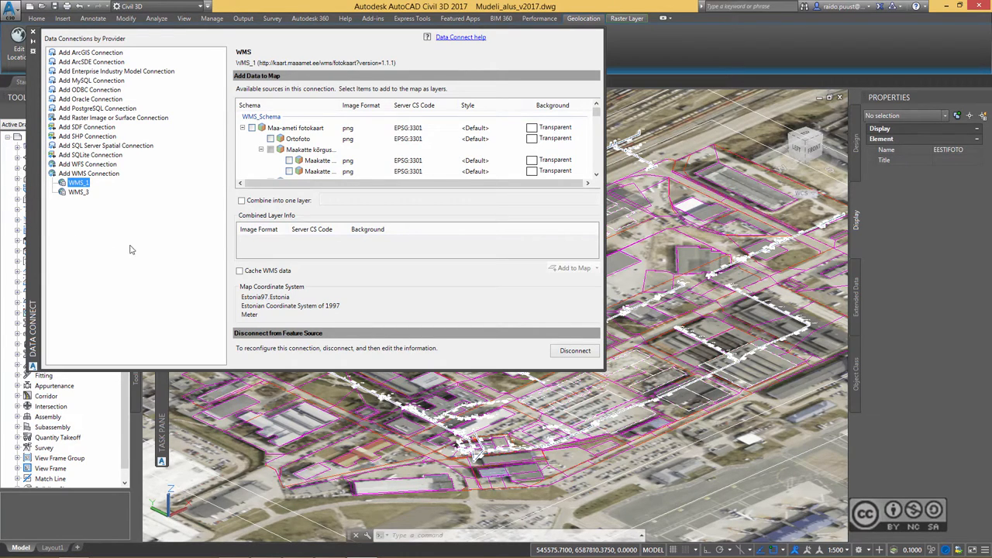
mouse_move(338, 68)
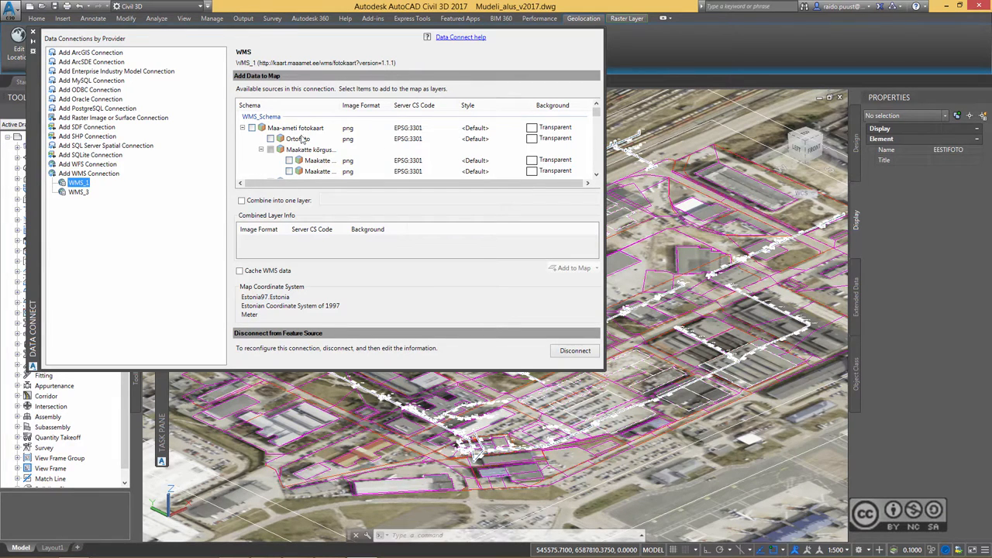
mouse_move(298, 139)
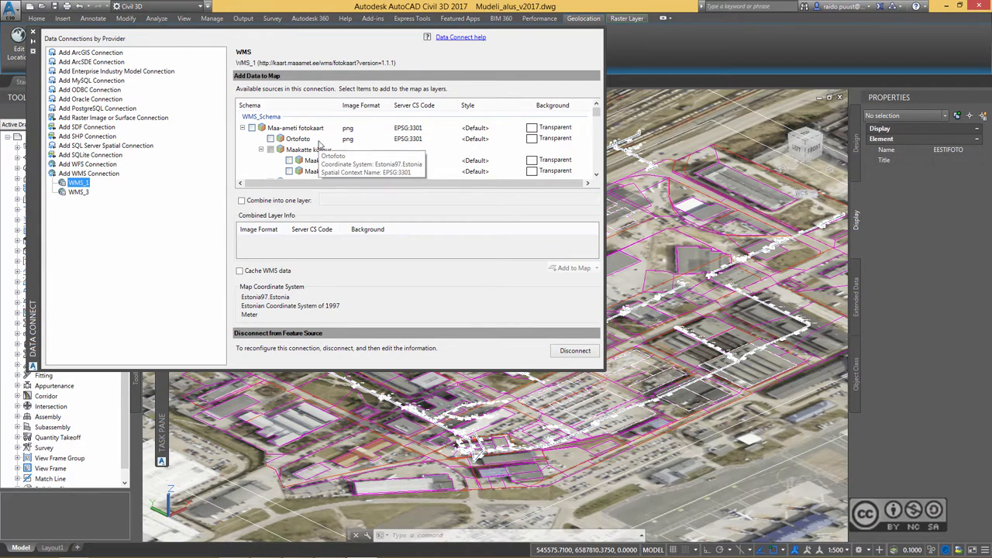
mouse_move(318, 170)
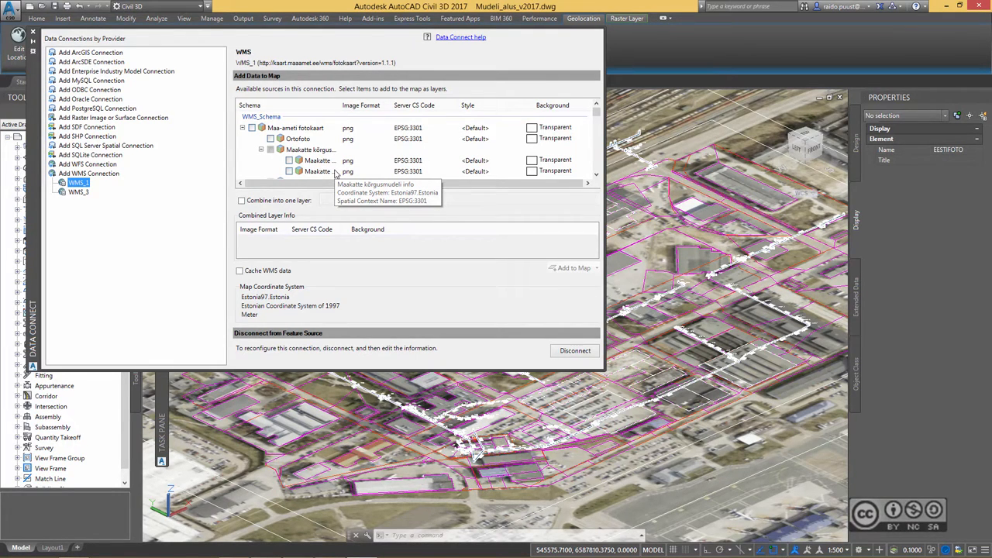
mouse_move(91, 99)
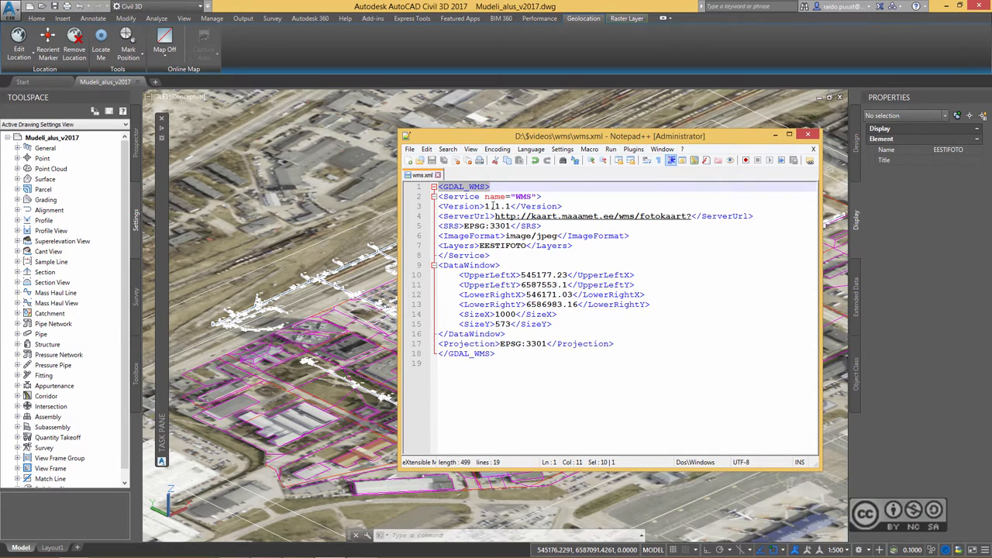
Review the ServerUrl, SRS, Layers and DataWindow entries in the GDAL WMS XML
left_click(490, 206)
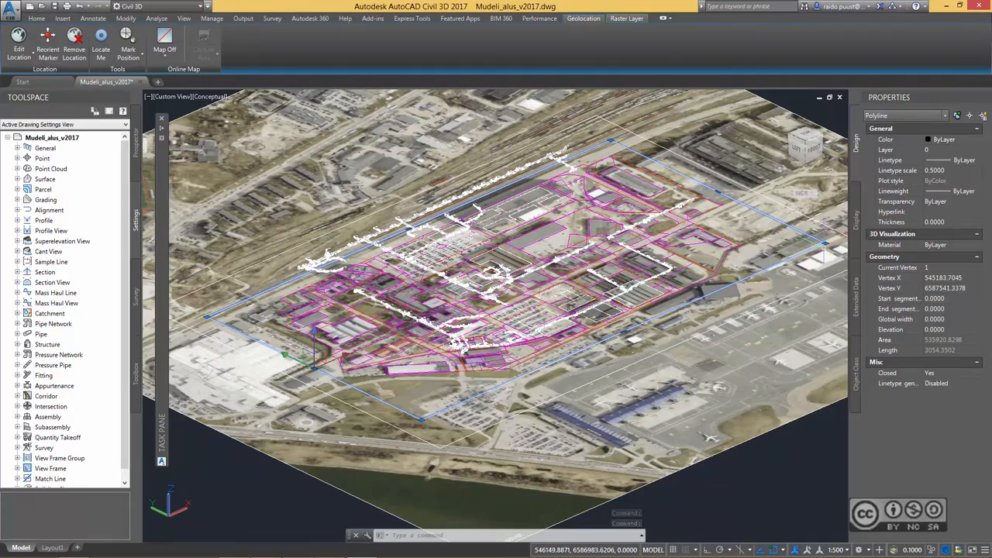
mouse_move(426, 145)
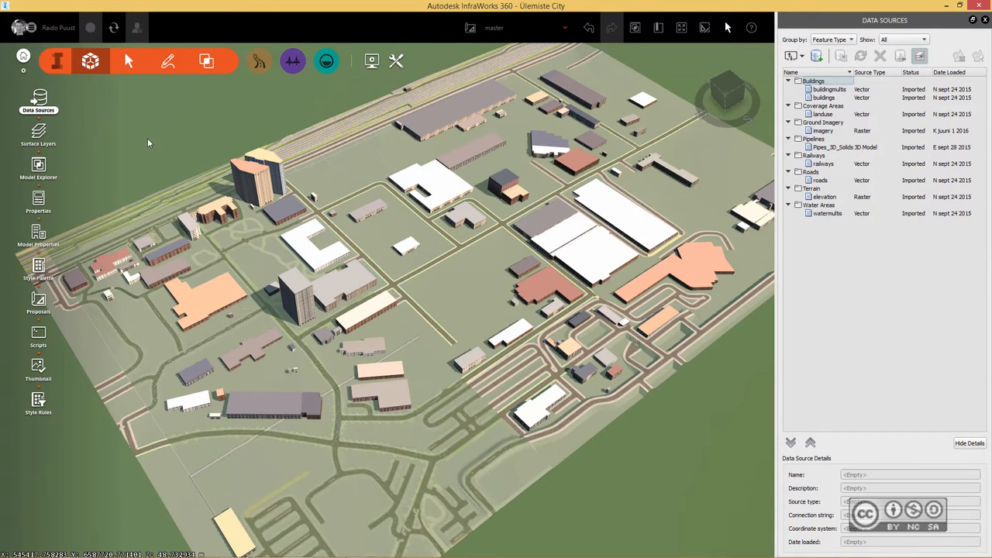
mouse_move(37, 232)
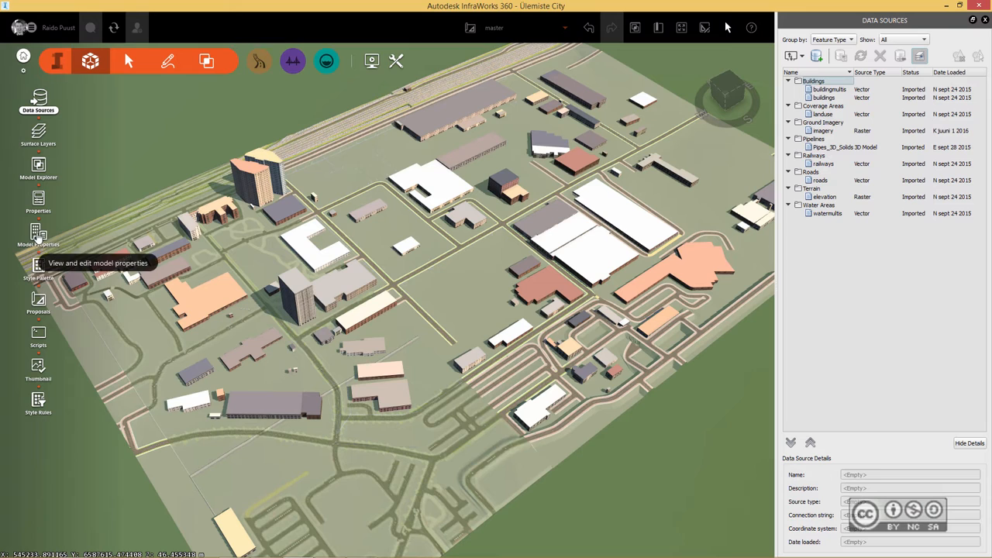
left_click(37, 236)
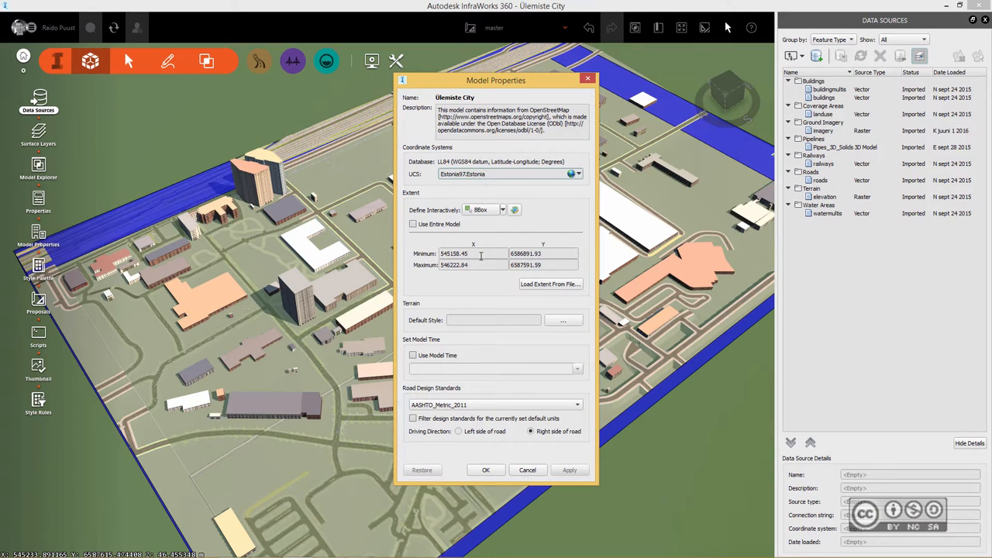
left_click(488, 174)
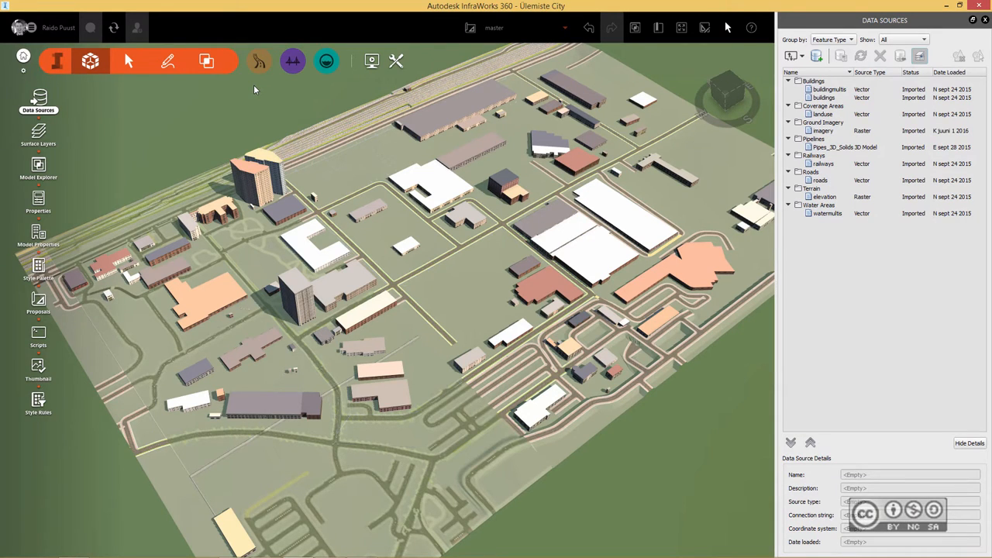
mouse_move(258, 99)
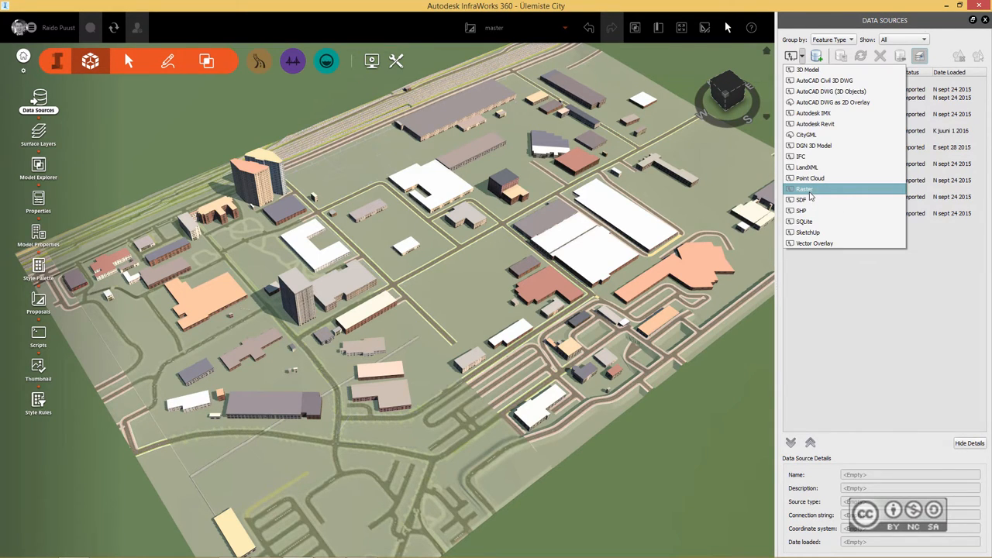
Add wms.xml as a new Raster ground-imagery data source
left_click(805, 189)
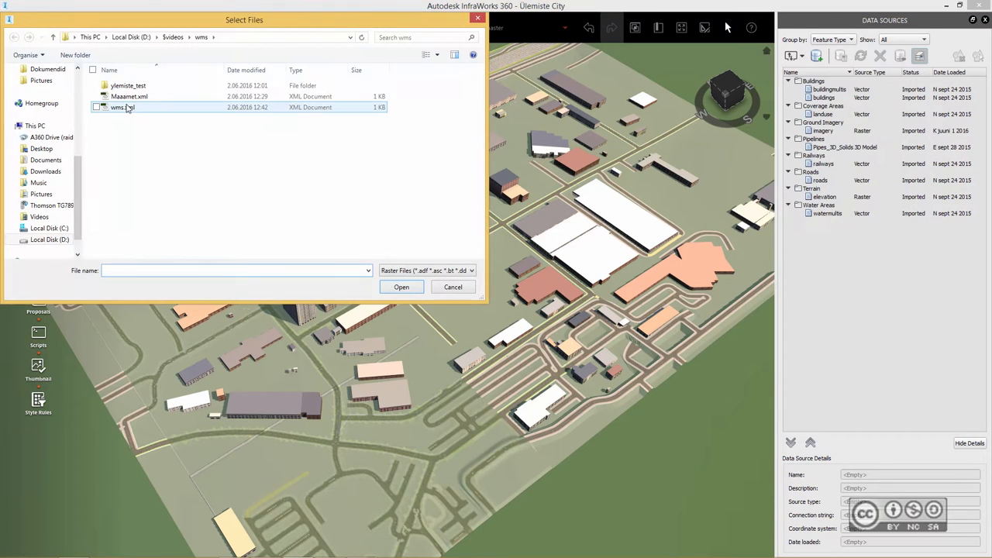
mouse_move(123, 107)
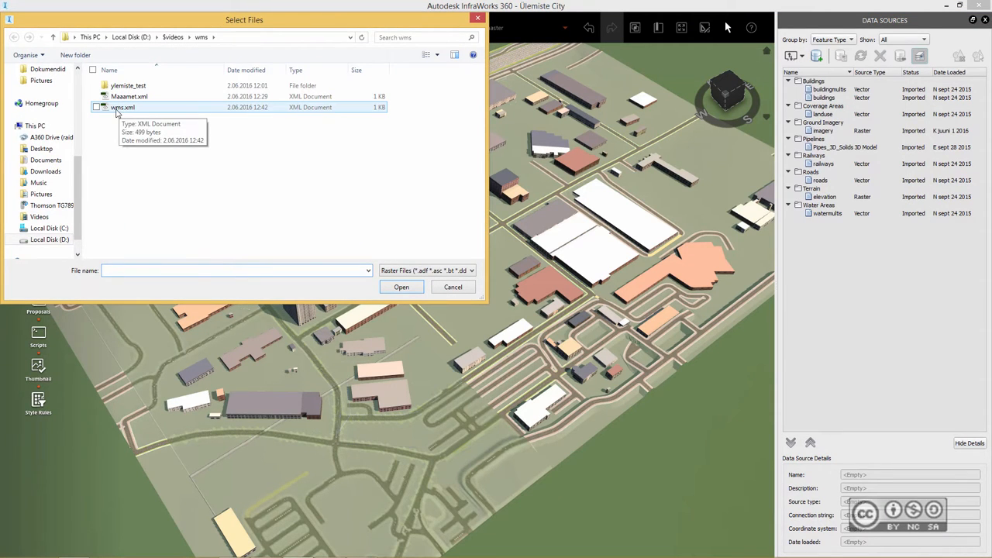
left_click(97, 107)
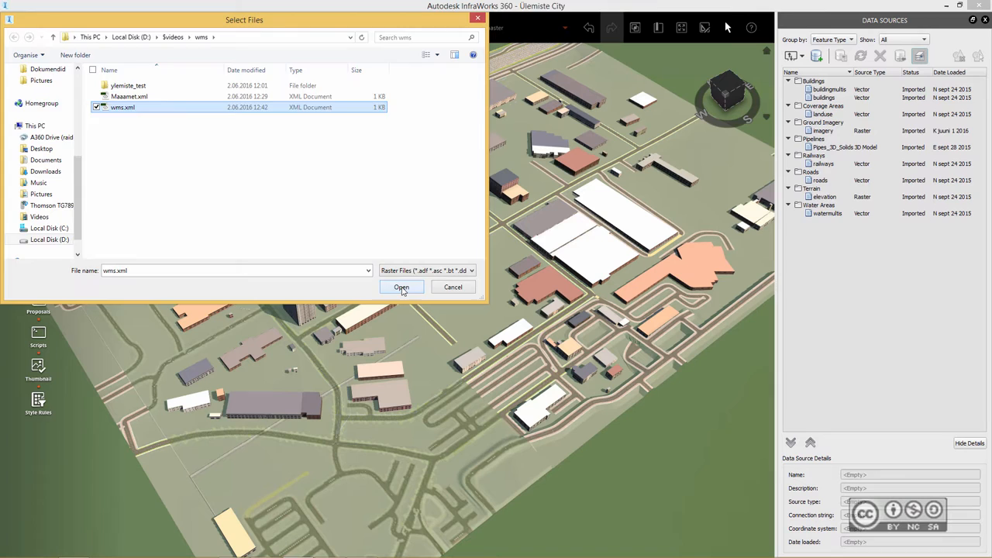
left_click(402, 287)
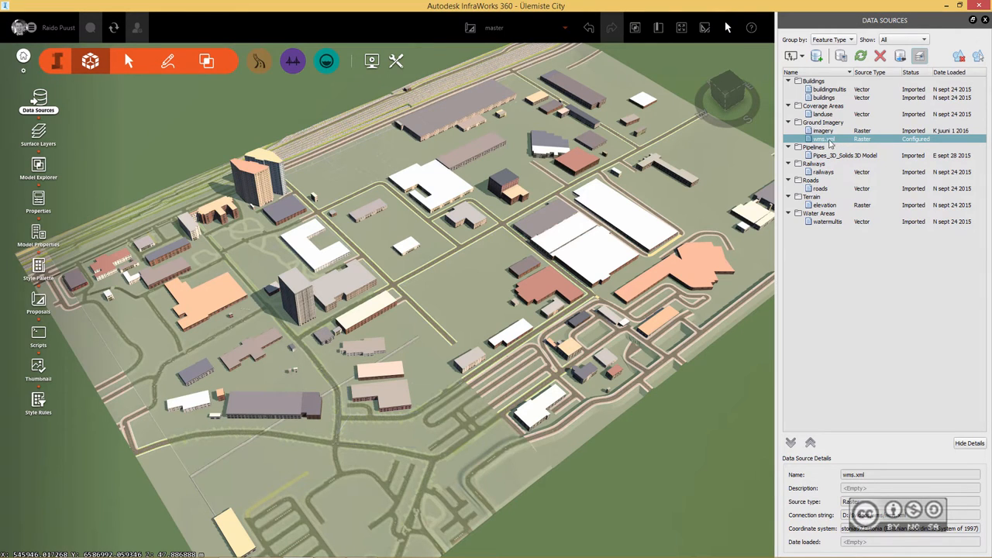
Bring up the Data Source Configuration for the wms.xml ground imagery source
double_click(823, 140)
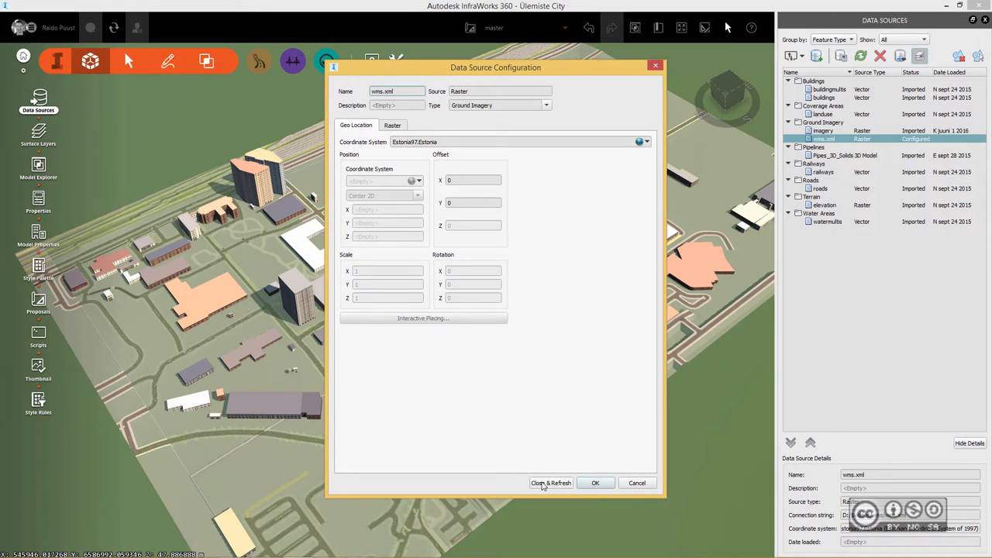
mouse_move(594, 339)
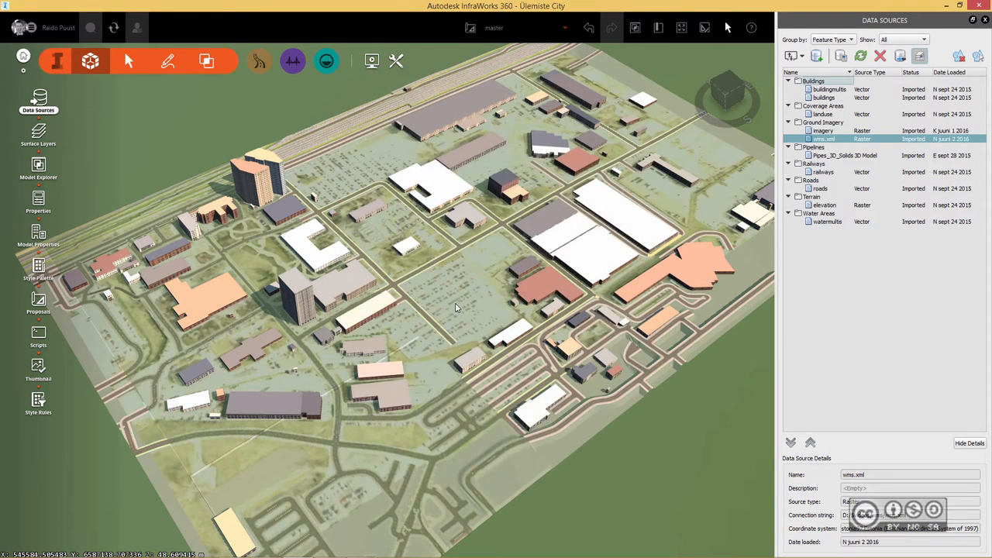
mouse_move(447, 310)
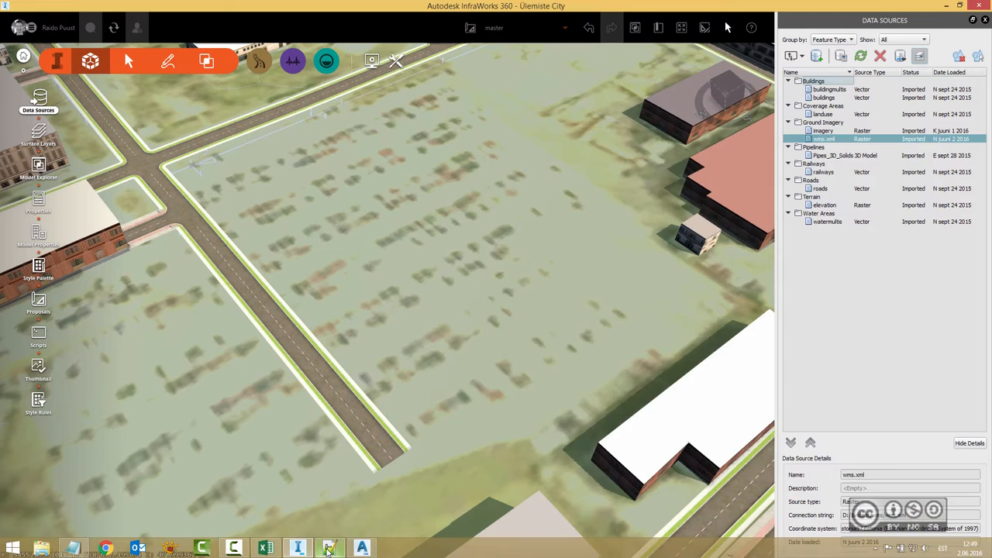
Zoom in on the parking lot near the intersection to judge imagery resolution
left_click(328, 548)
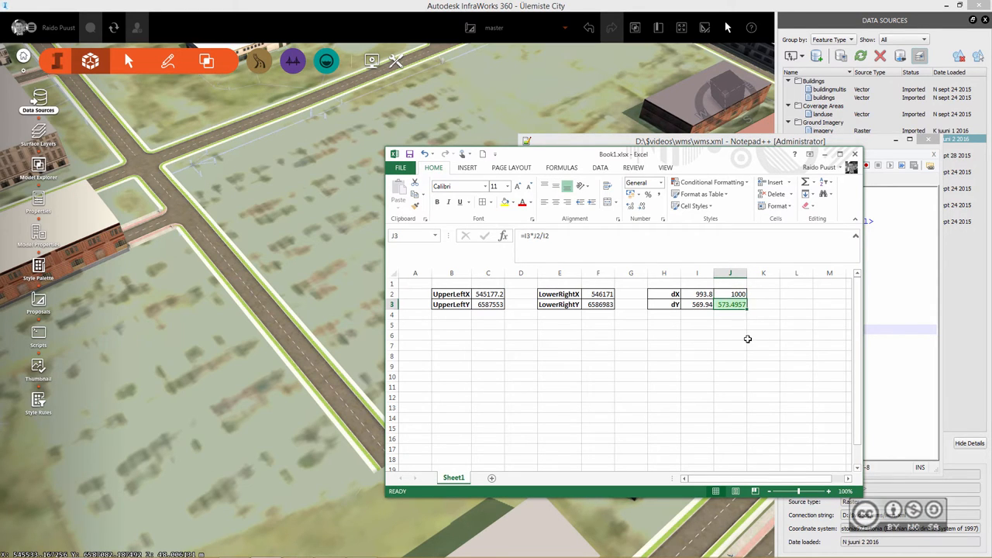
Check the dX value of 1000 in J2 used to scale dY proportionally
left_click(730, 294)
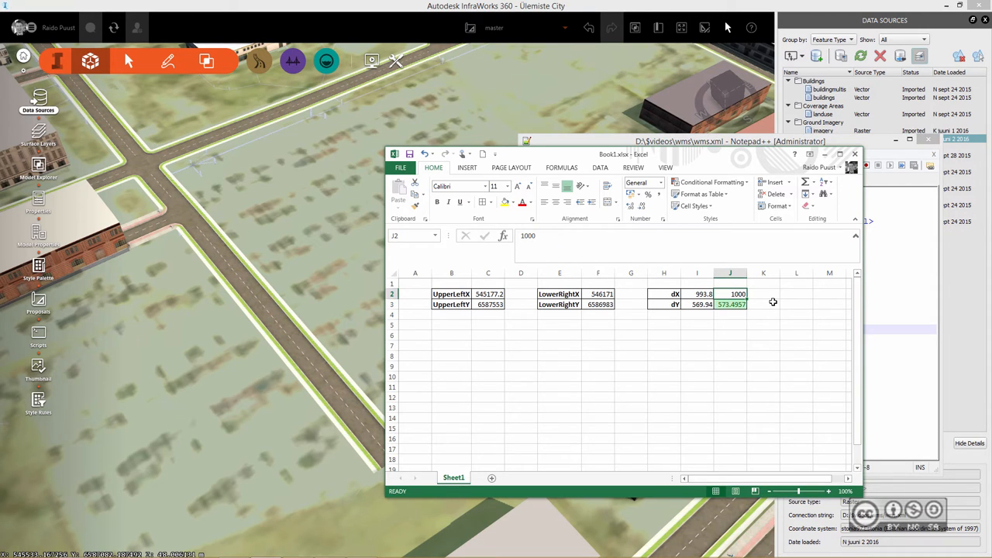
mouse_move(481, 321)
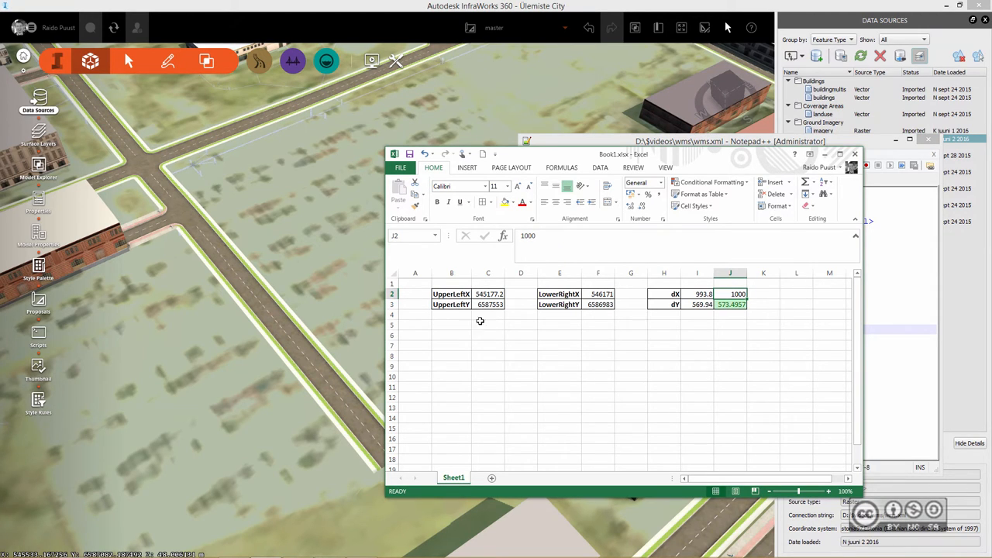
mouse_move(490, 321)
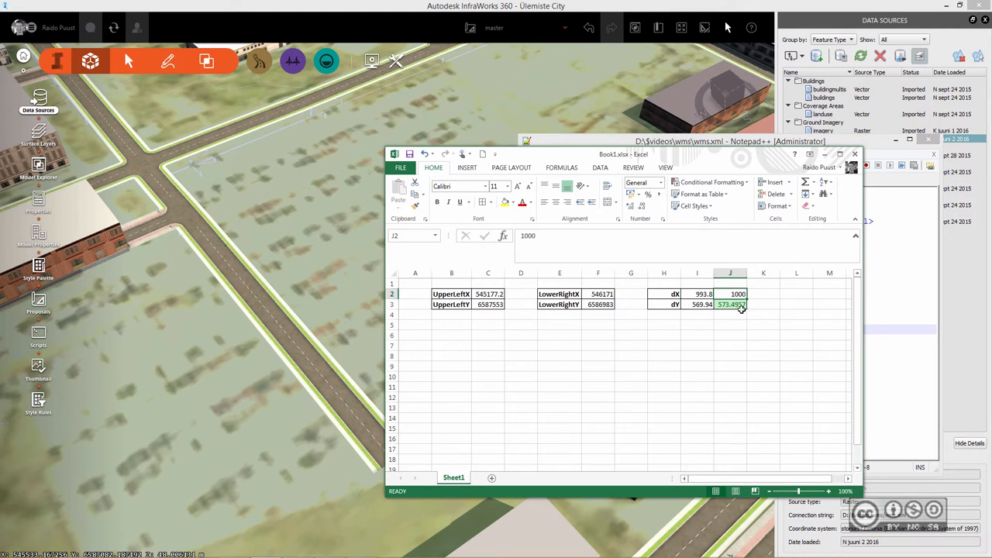
mouse_move(766, 302)
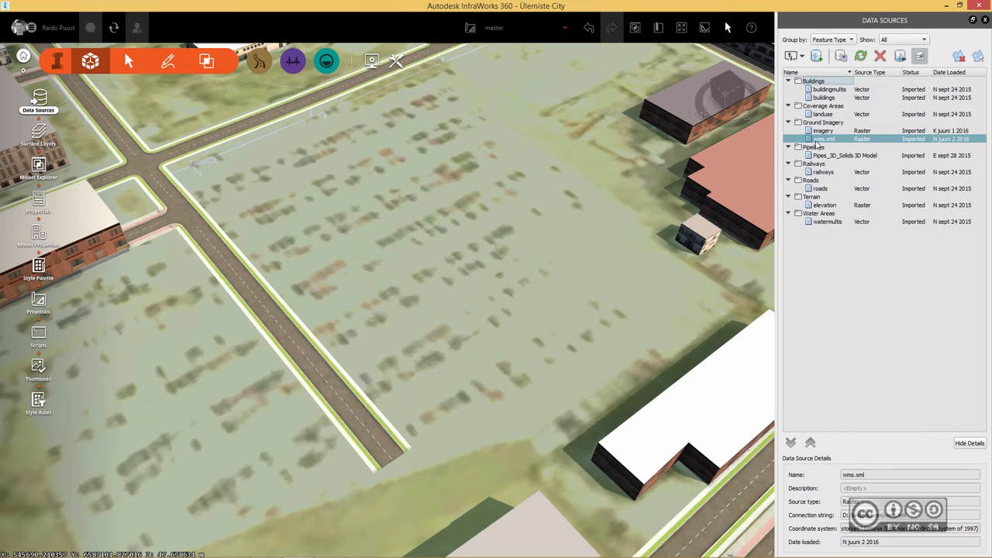
mouse_move(825, 146)
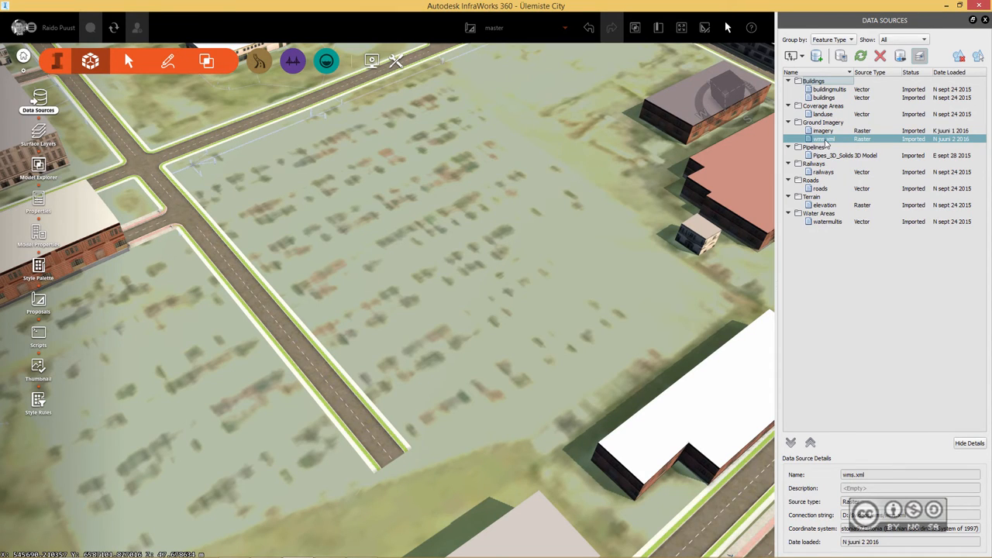
Refresh the wms.xml data source so the updated settings reload
right_click(825, 140)
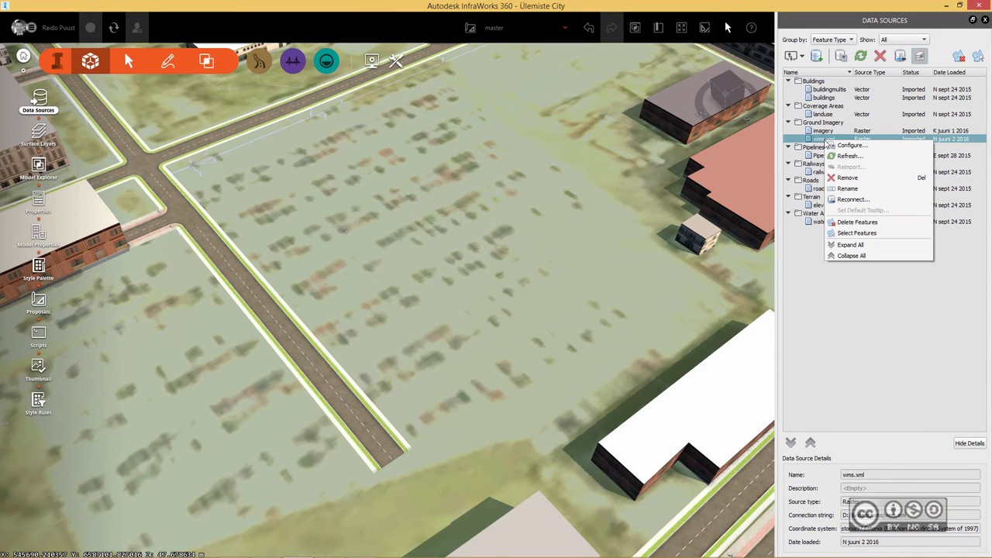
mouse_move(849, 155)
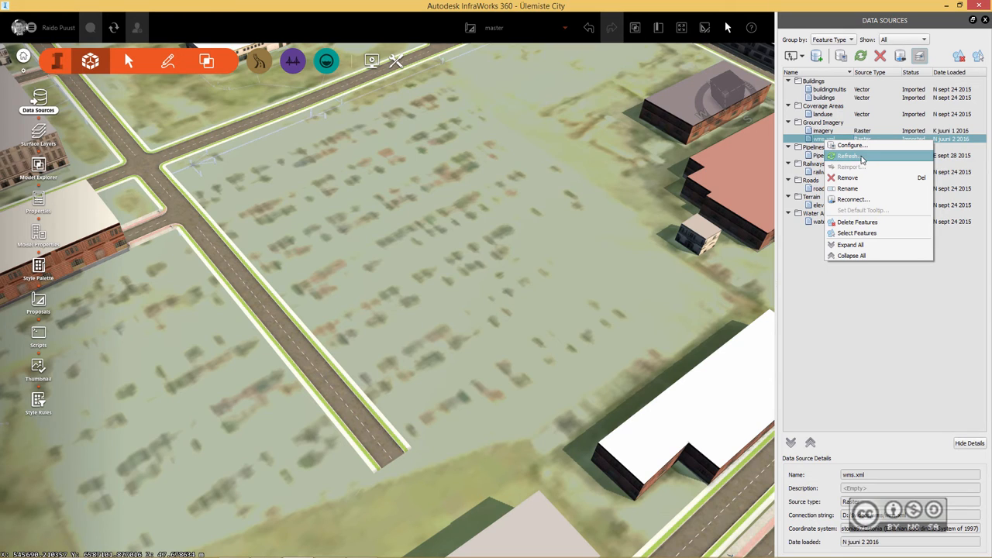
left_click(848, 155)
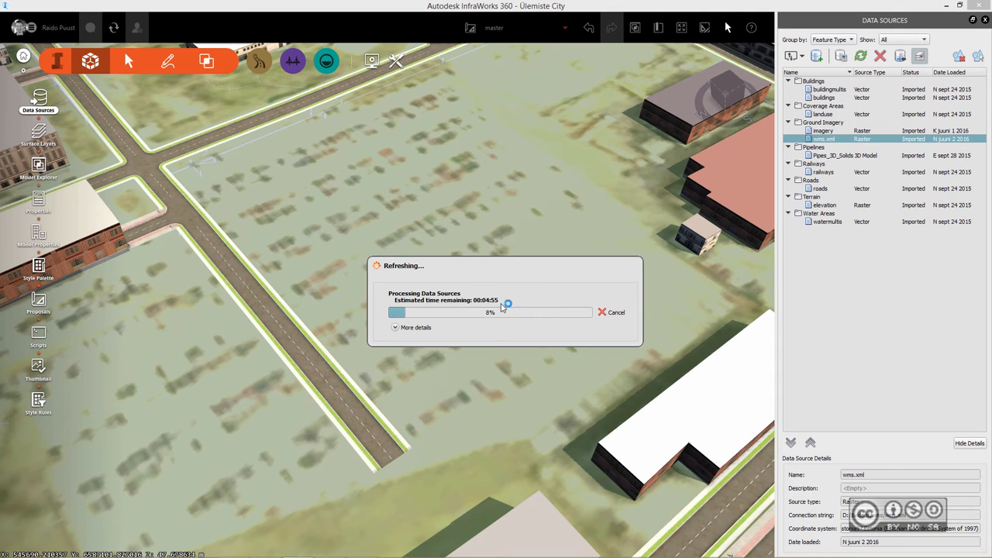
mouse_move(510, 324)
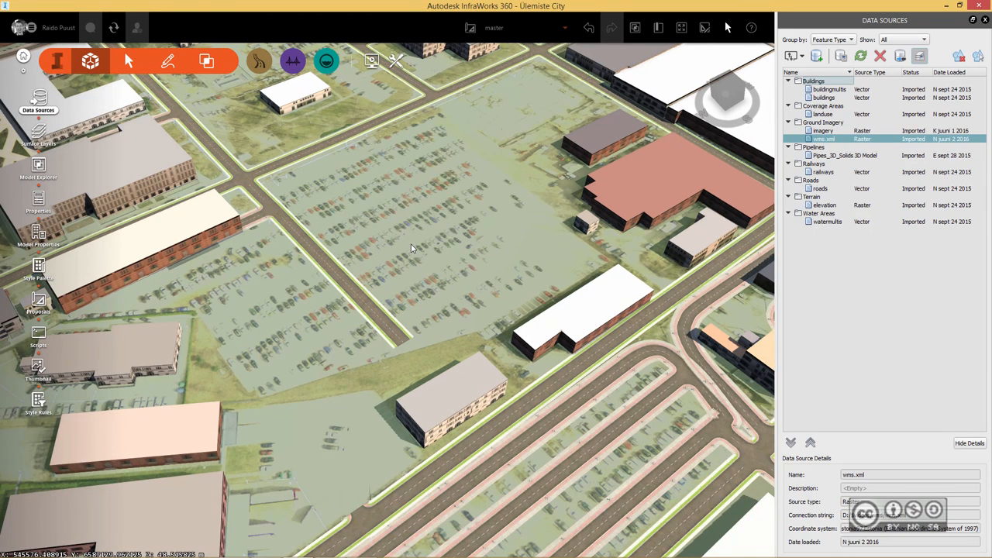
mouse_move(425, 211)
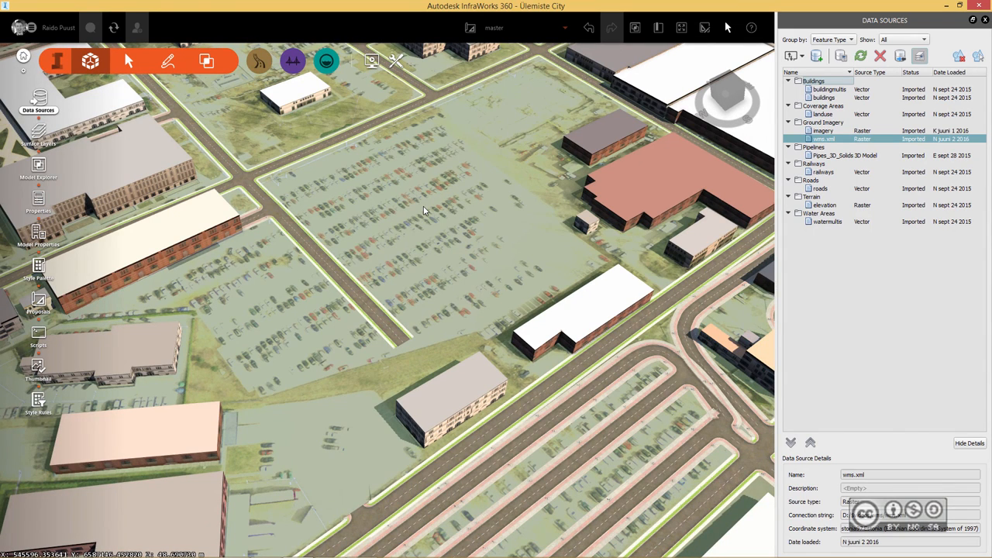